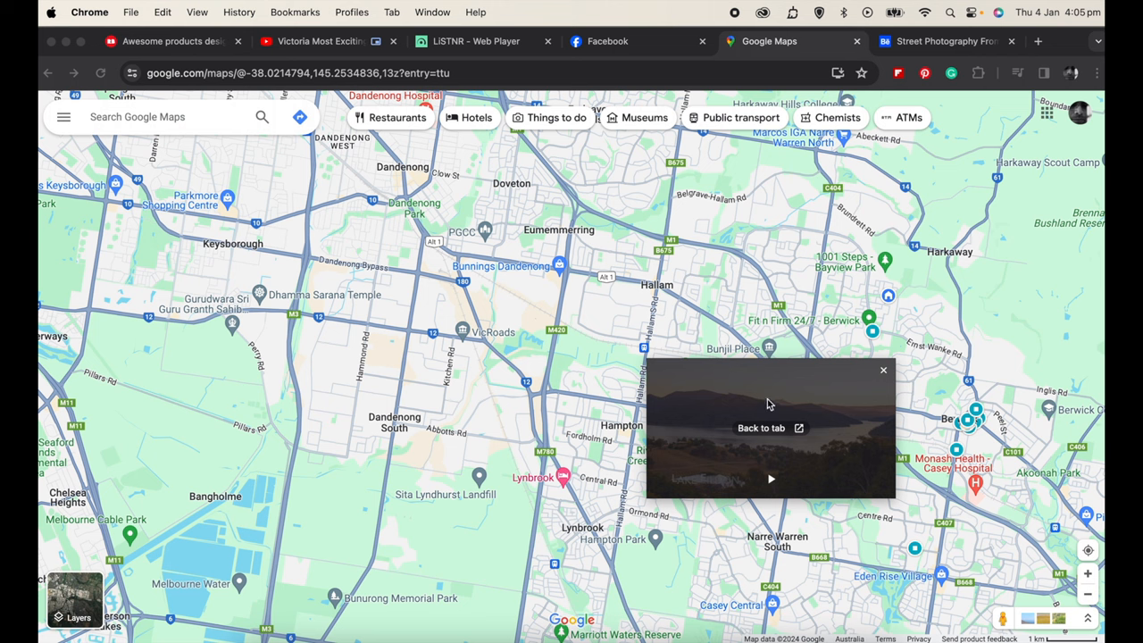
pyautogui.moveTo(771, 391)
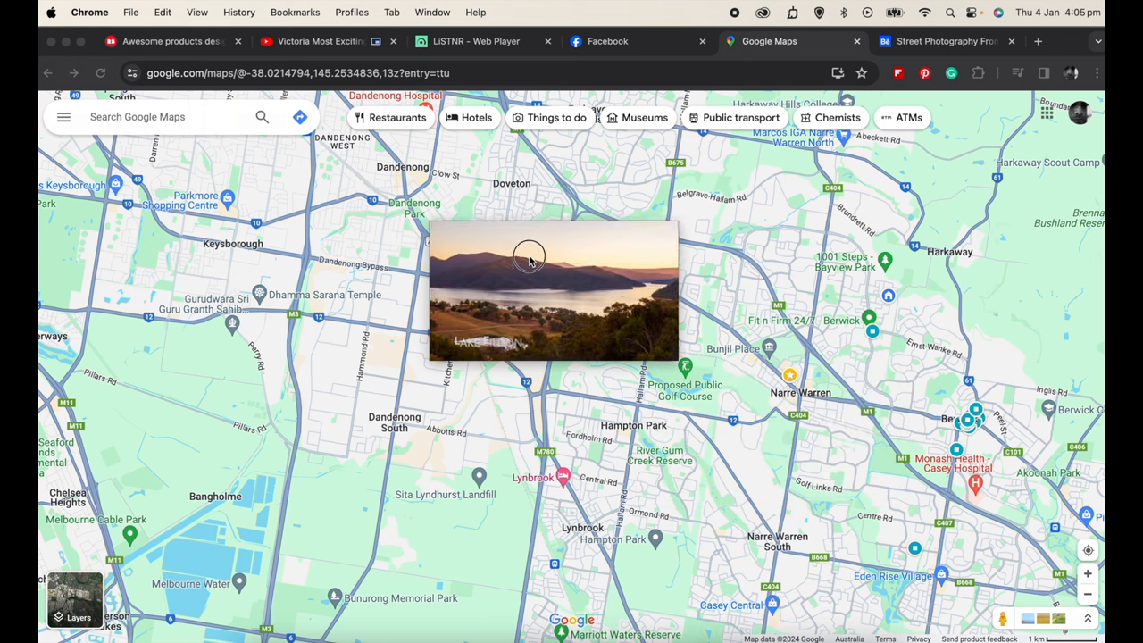
# Step: Browse the Behance, Facebook and Redbubble tabs, then return the floating video to YouTube
pyautogui.click(608, 41)
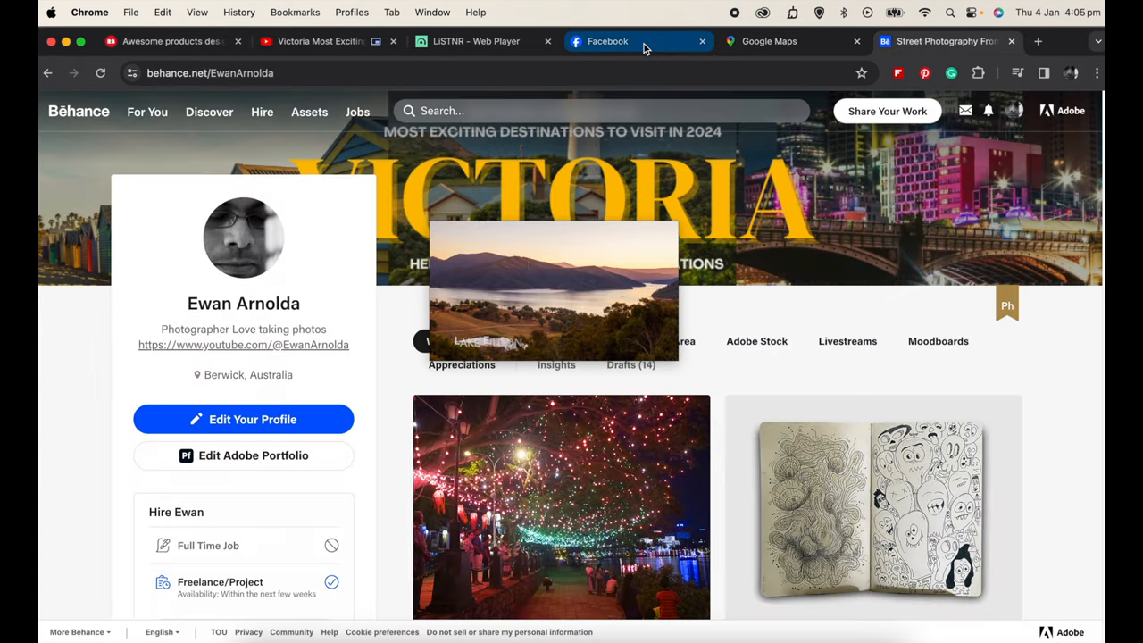
pyautogui.click(607, 41)
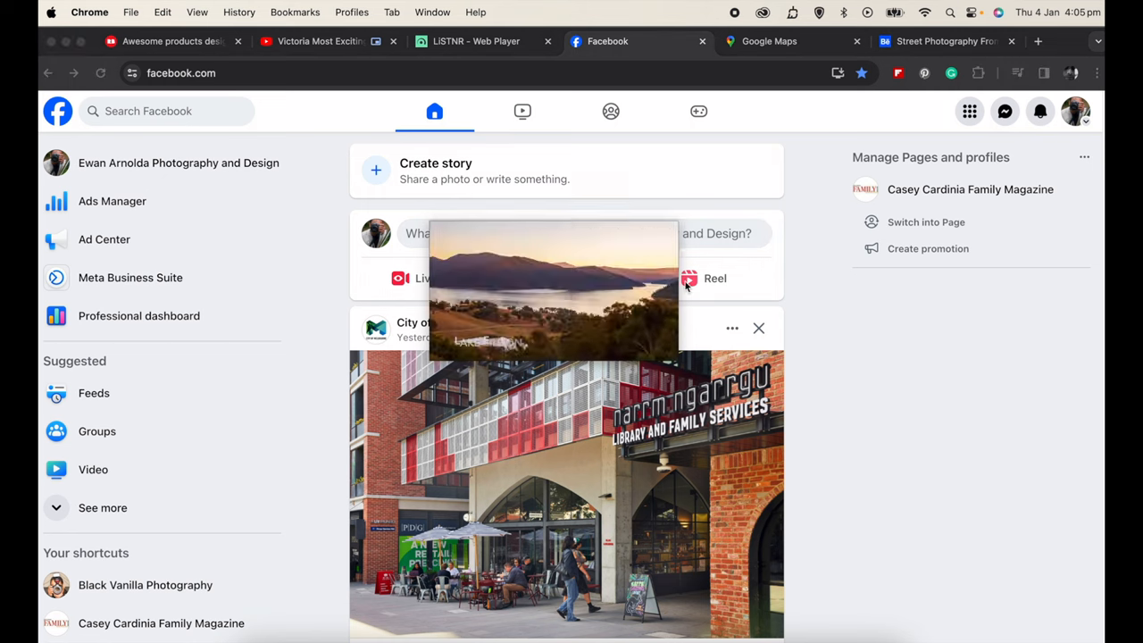
pyautogui.click(170, 41)
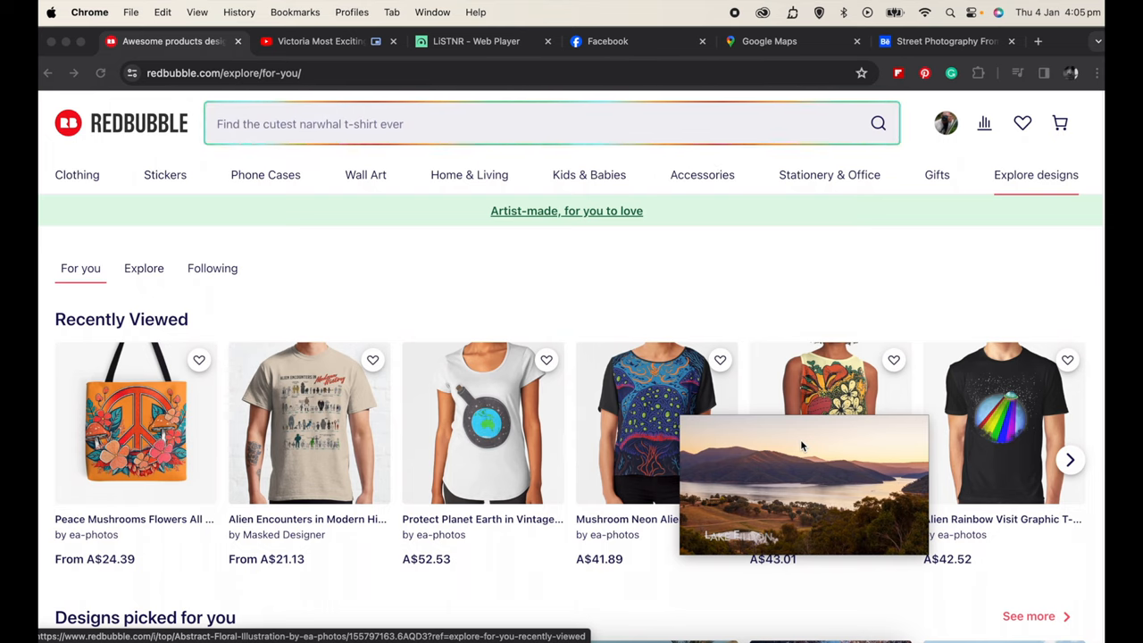
pyautogui.click(549, 123)
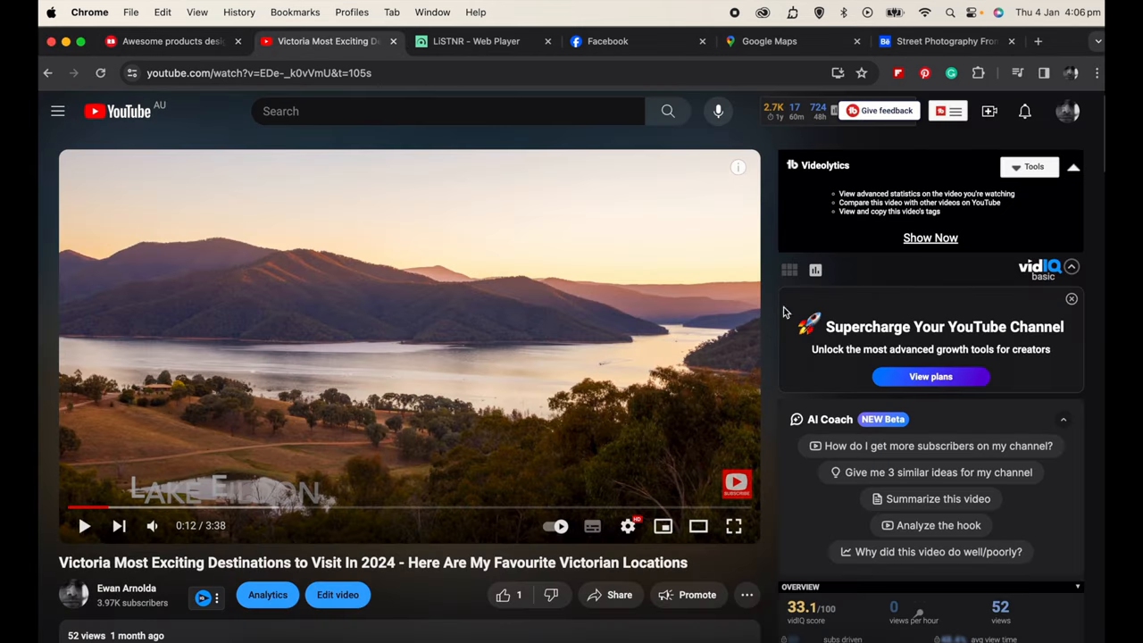
pyautogui.moveTo(313, 345)
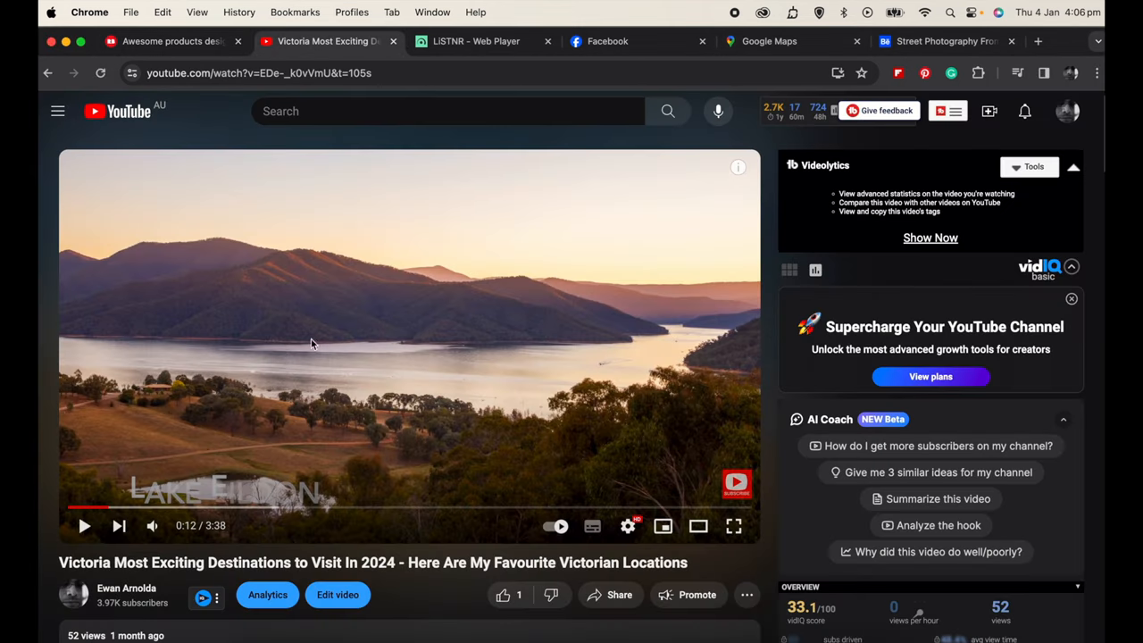
pyautogui.moveTo(398, 375)
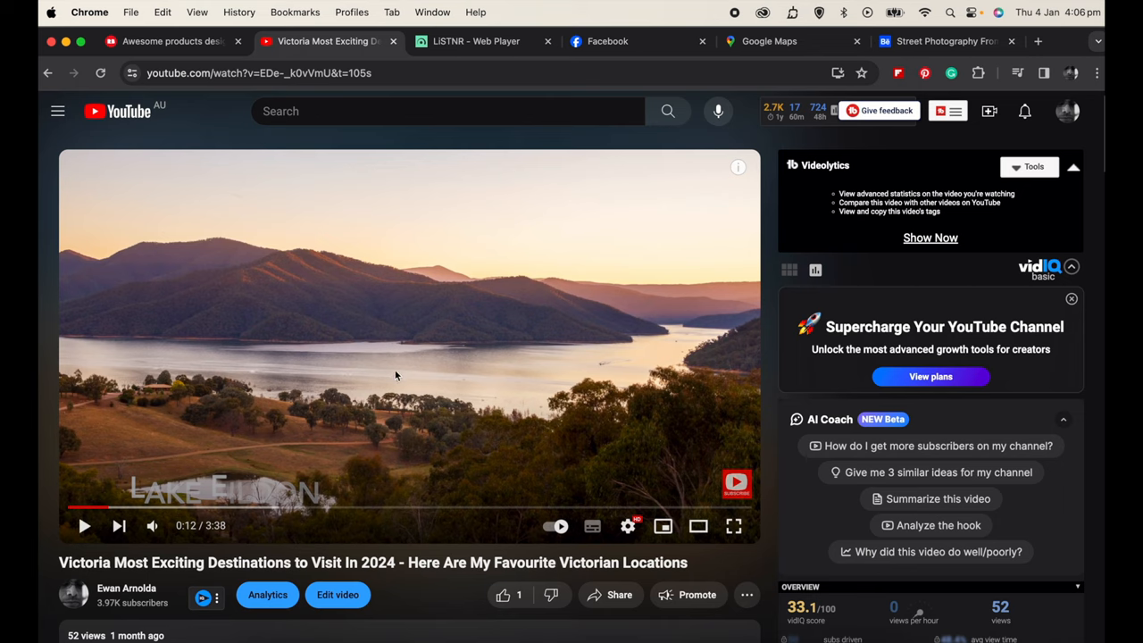
pyautogui.moveTo(379, 344)
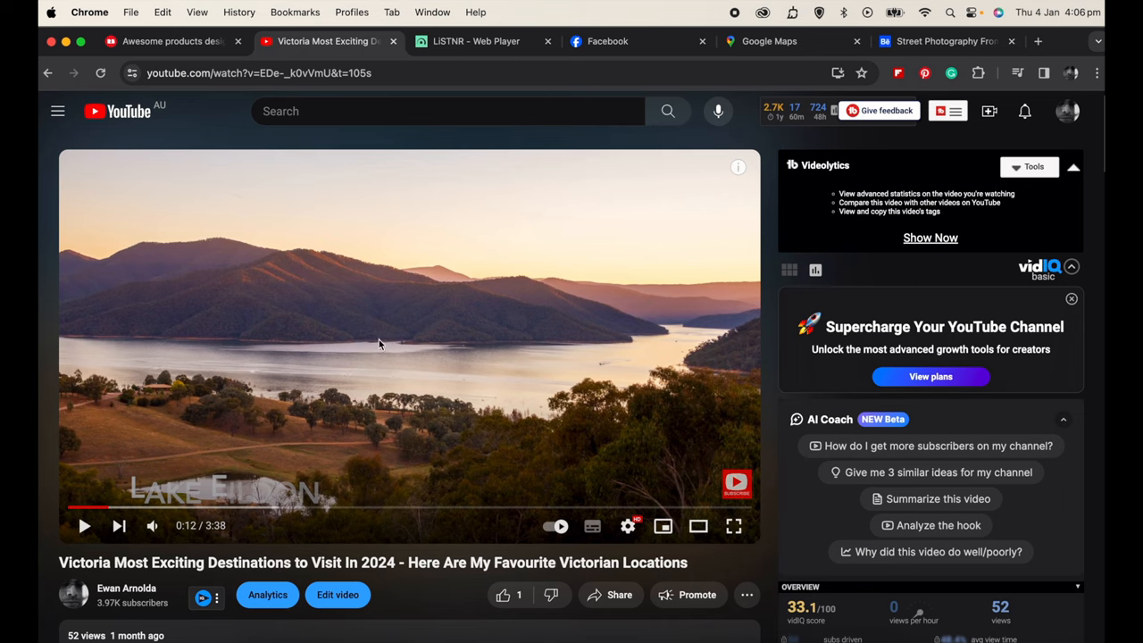
pyautogui.rightClick(379, 344)
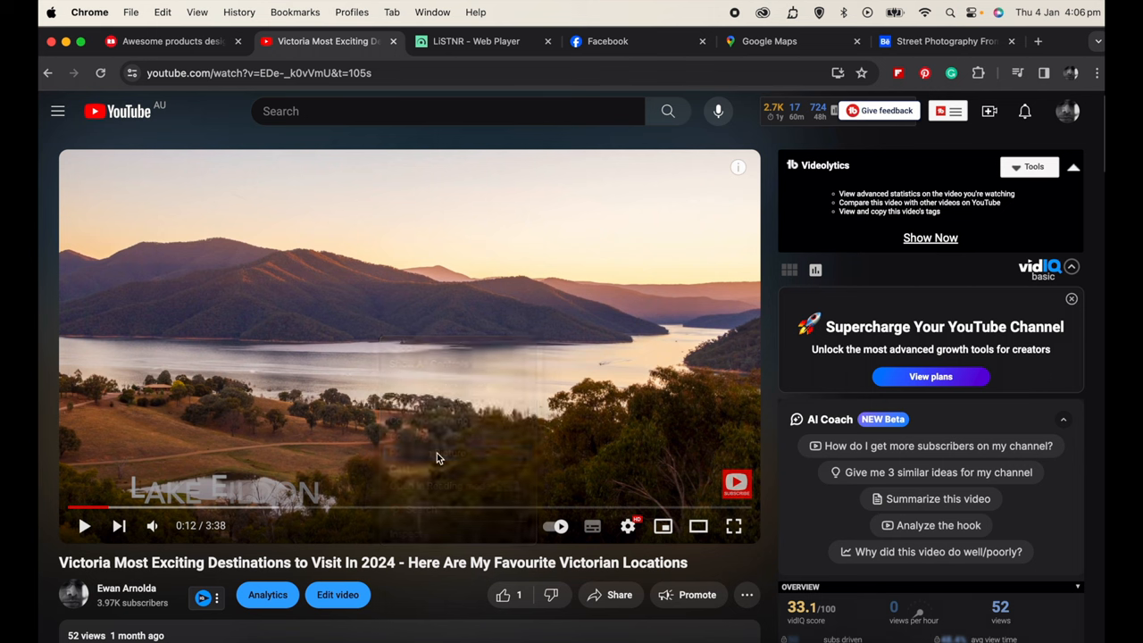
# Step: Cycle through the Behance, LiSTNR, Redbubble, YouTube and Behance tabs with the video floating
pyautogui.click(947, 41)
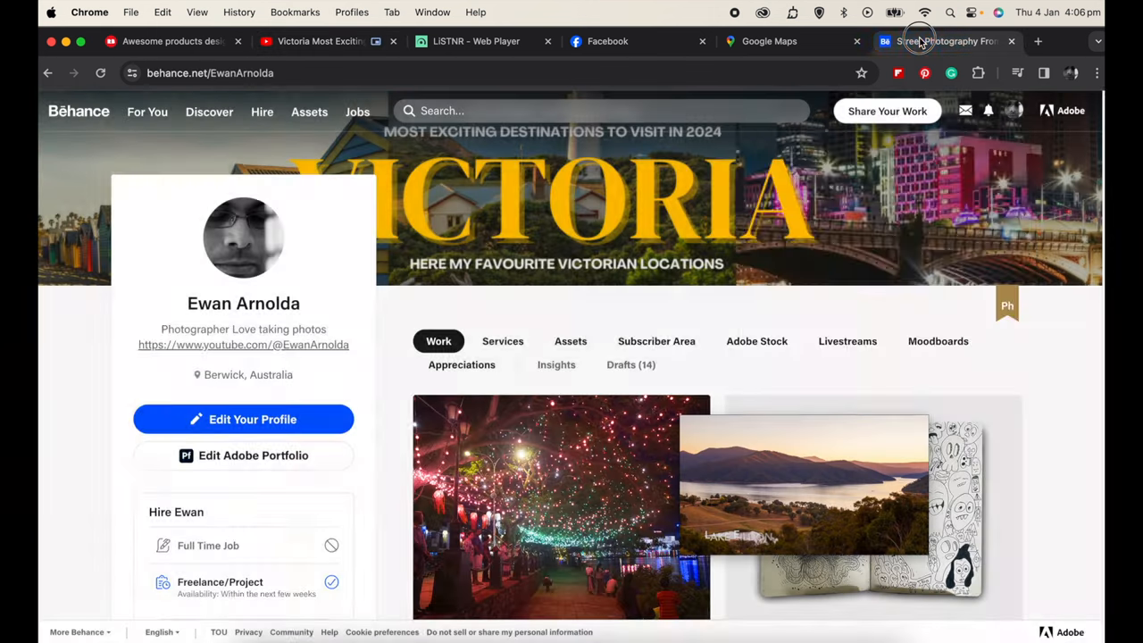
pyautogui.click(475, 41)
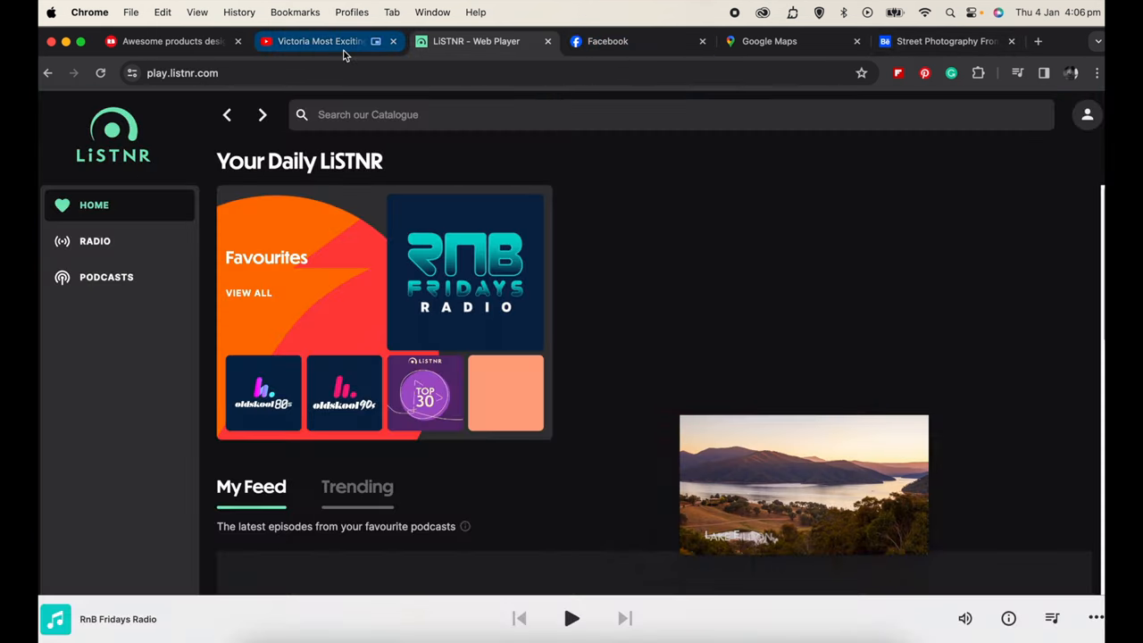
pyautogui.click(170, 41)
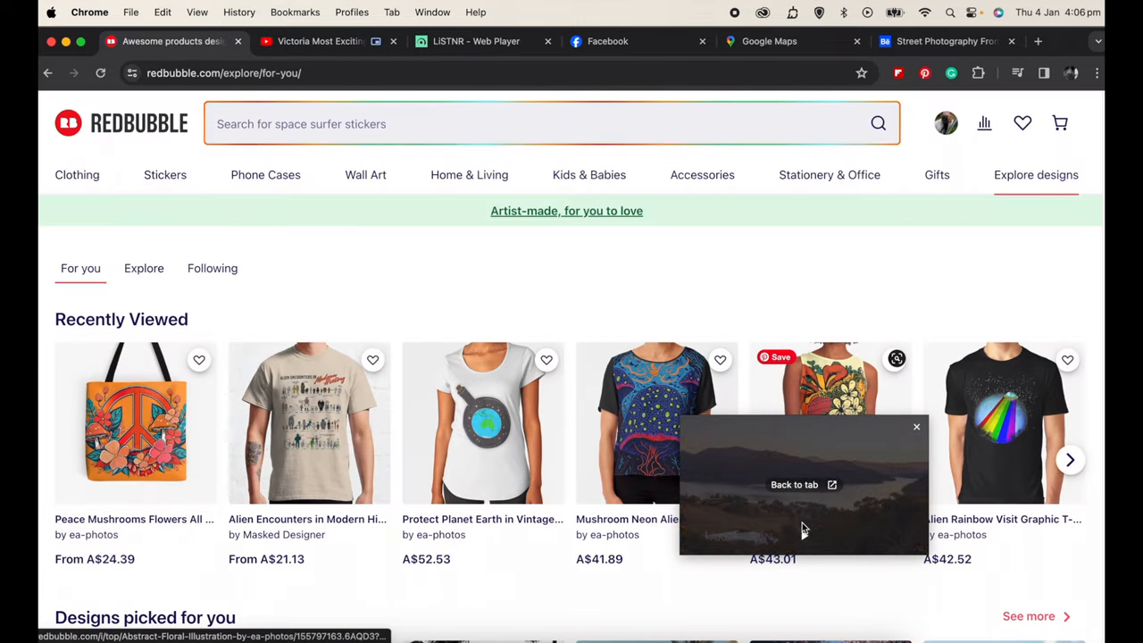
pyautogui.click(319, 41)
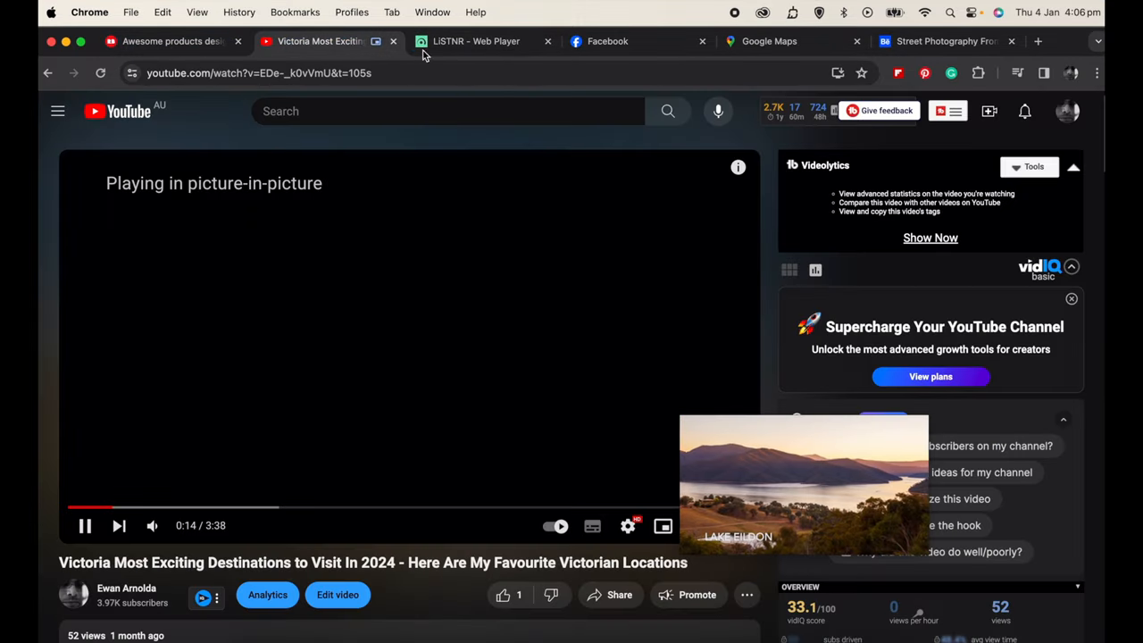
pyautogui.click(607, 41)
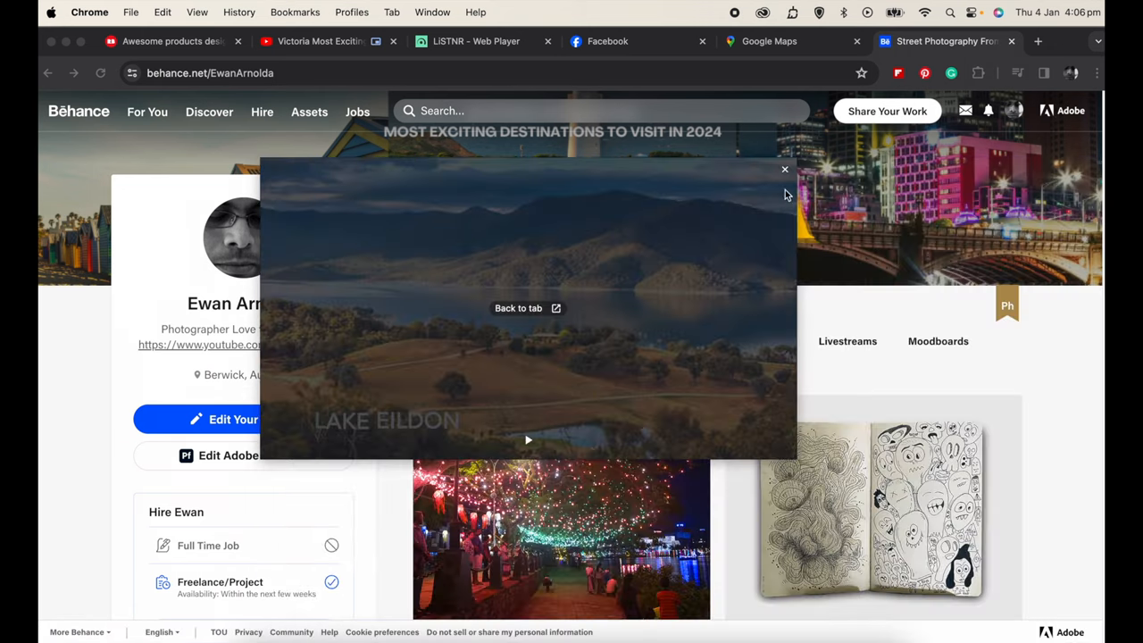
pyautogui.moveTo(526, 313)
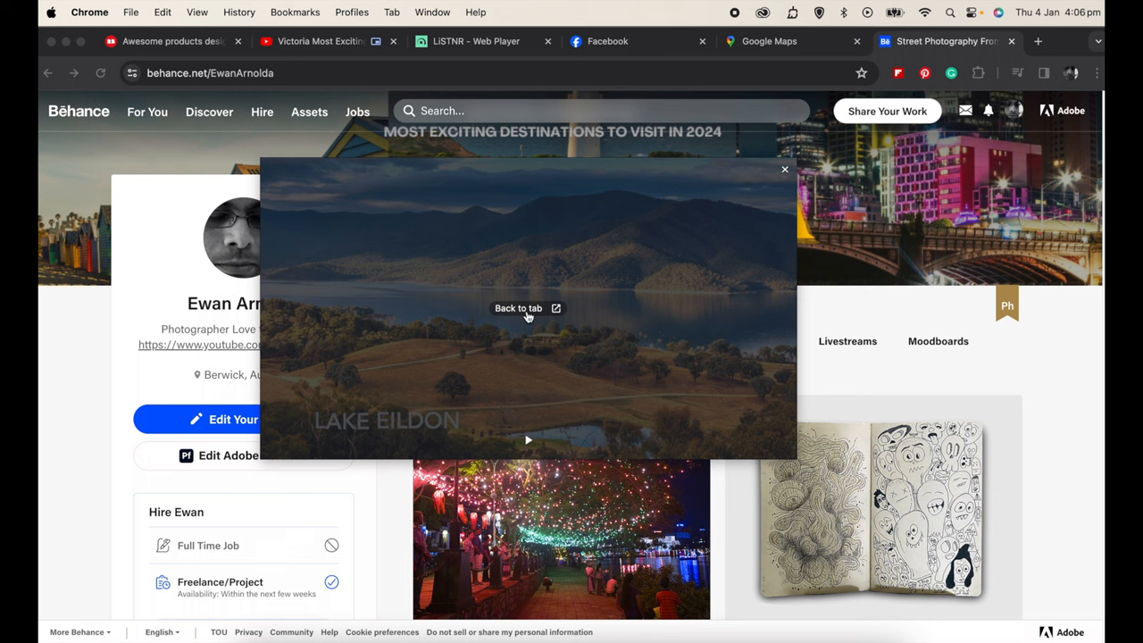
pyautogui.moveTo(659, 402)
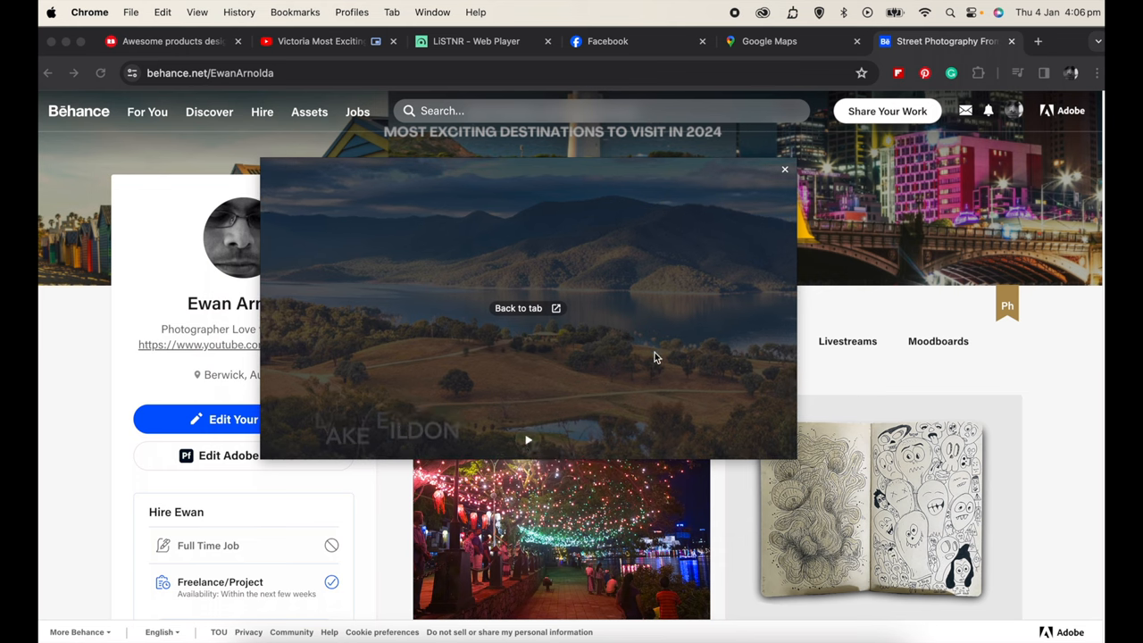
pyautogui.moveTo(596, 288)
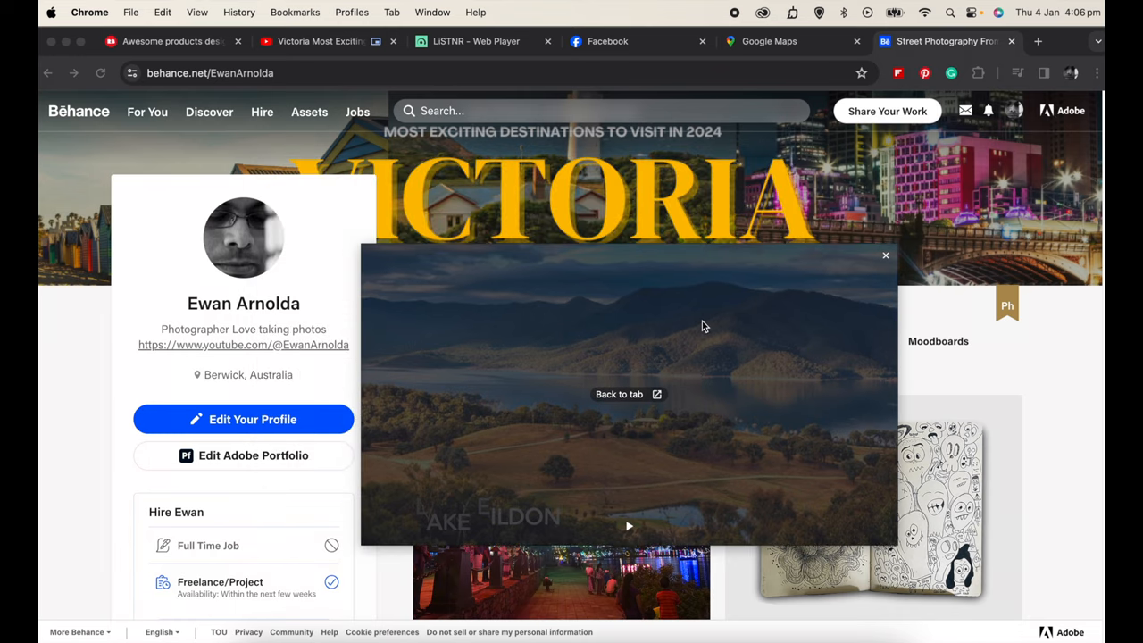
pyautogui.moveTo(638, 408)
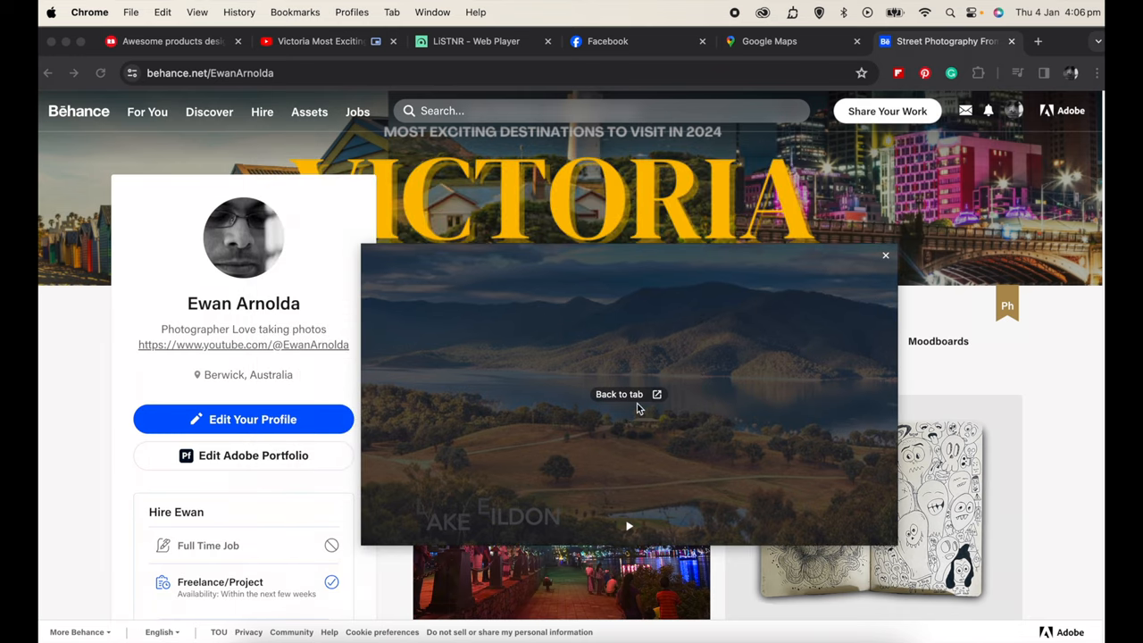
# Step: End the floating Lake Eildon video playback with Back to tab
pyautogui.click(619, 394)
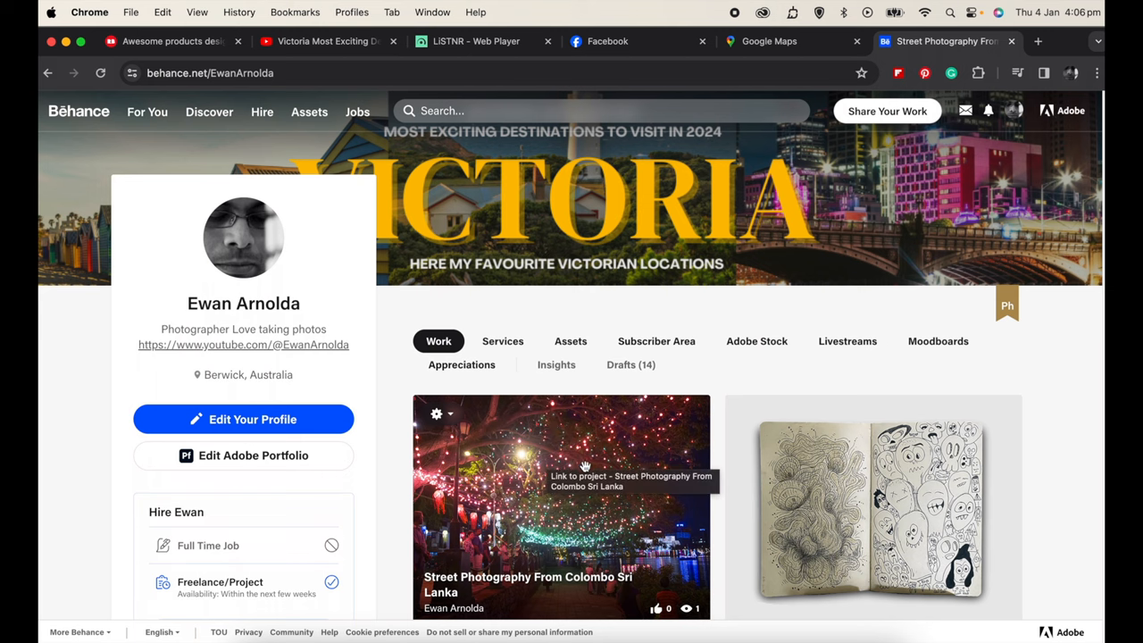
pyautogui.moveTo(571, 451)
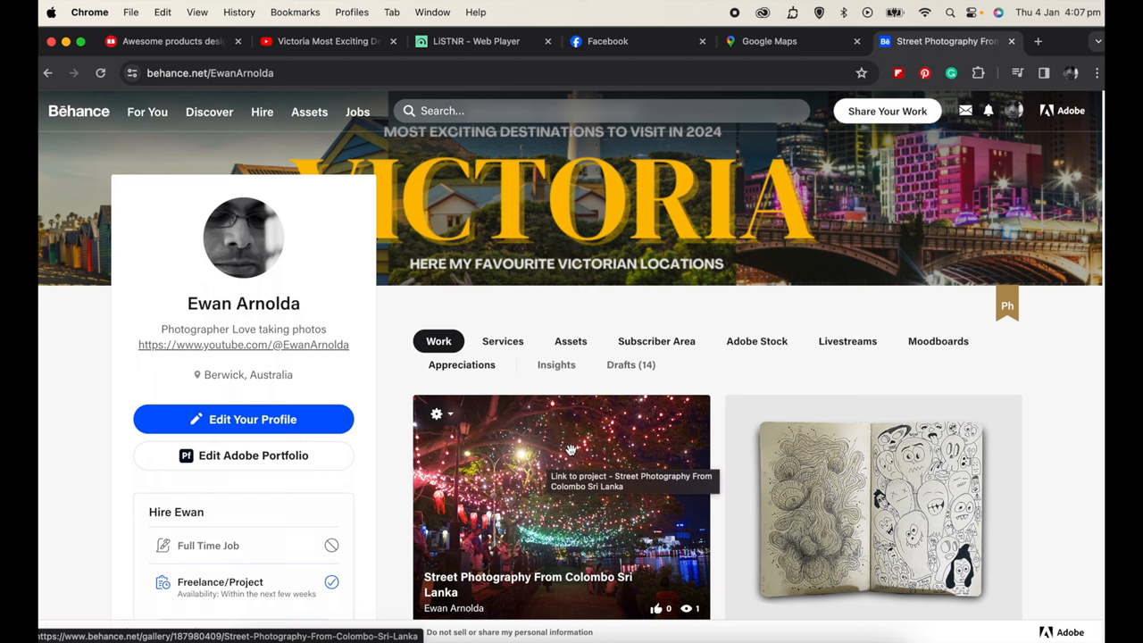
# Step: Open the Street Photography From Colombo project and play its embedded YouTube video
pyautogui.click(561, 506)
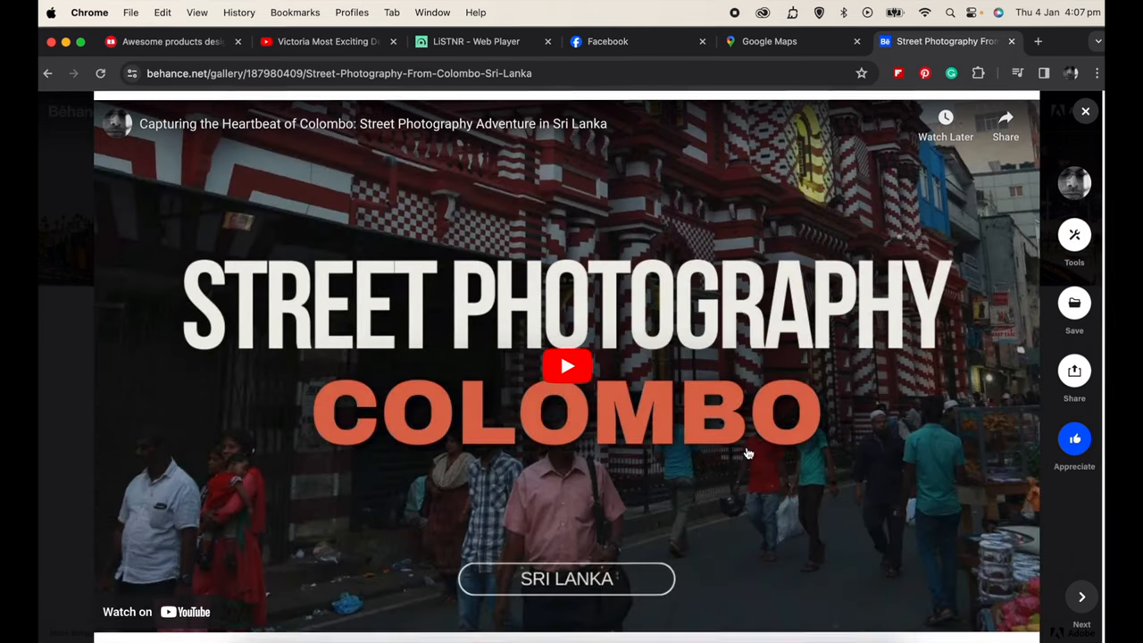
pyautogui.click(567, 365)
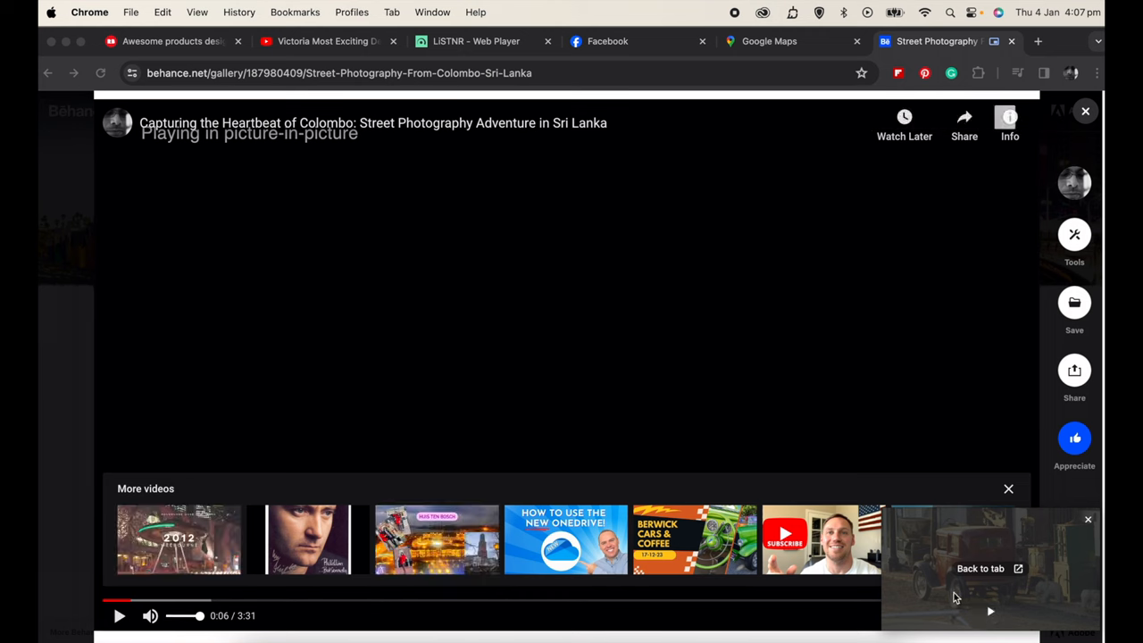
# Step: Switch to the Victoria Most Exciting Destinations tab while the Colombo video floats
pyautogui.click(328, 41)
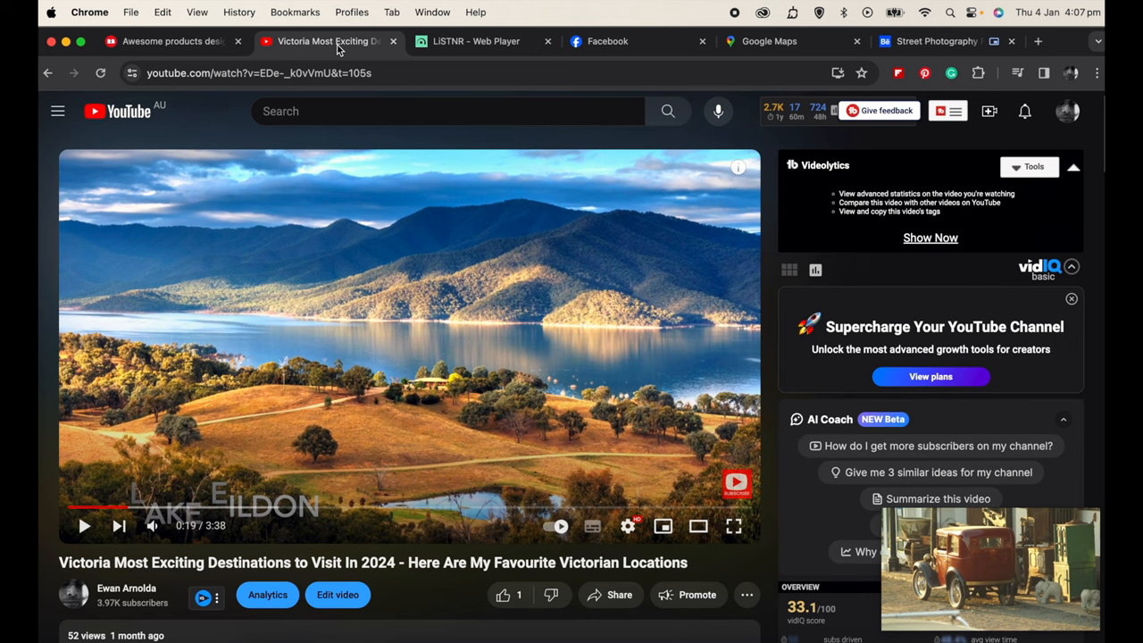
pyautogui.moveTo(672, 413)
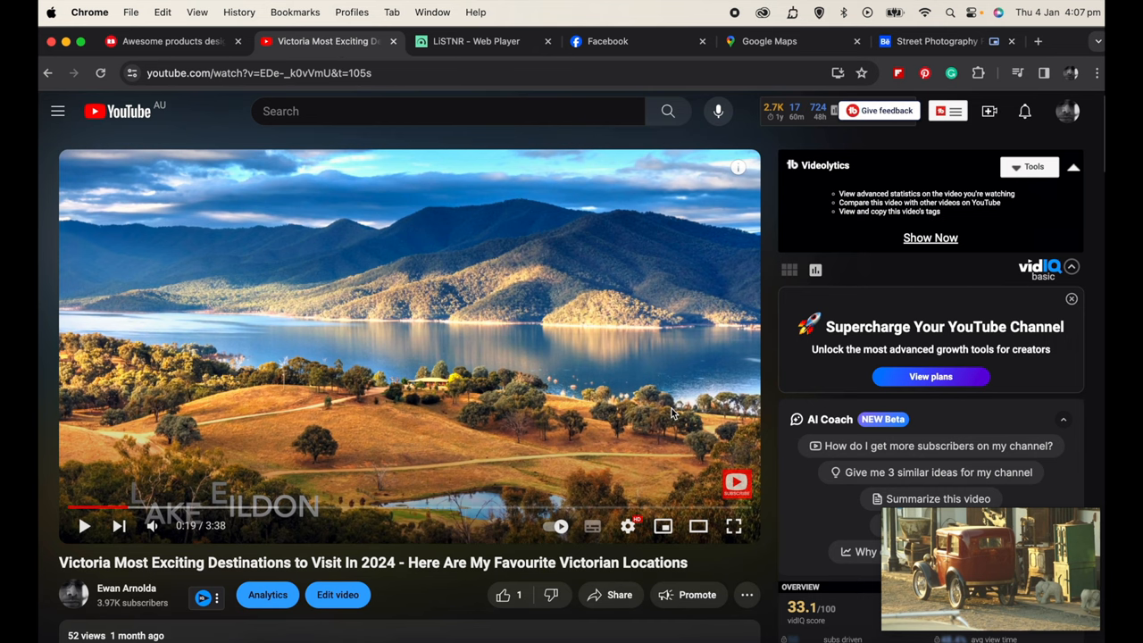
pyautogui.moveTo(674, 339)
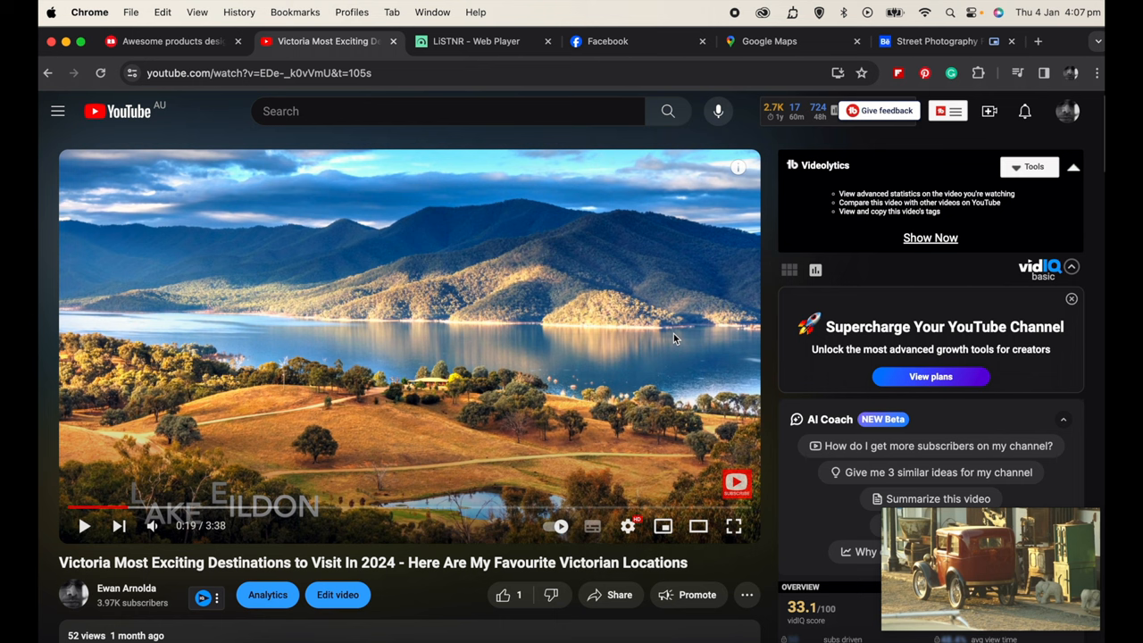
pyautogui.moveTo(690, 327)
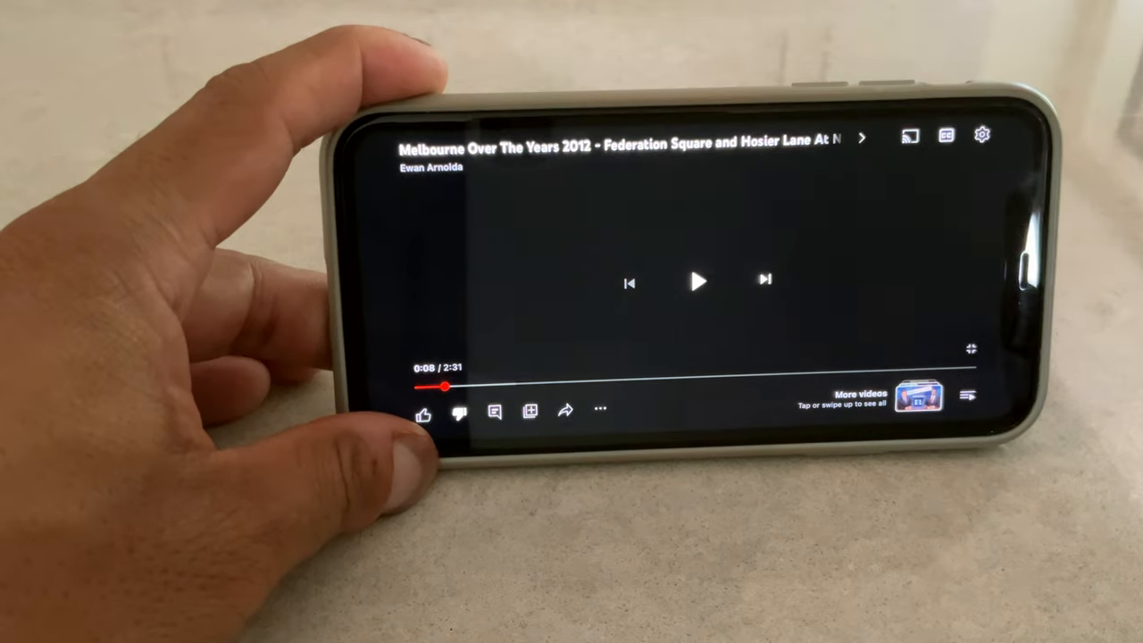
# Step: Play the Melbourne Over The Years 2012 video in the YouTube iOS player
pyautogui.click(699, 282)
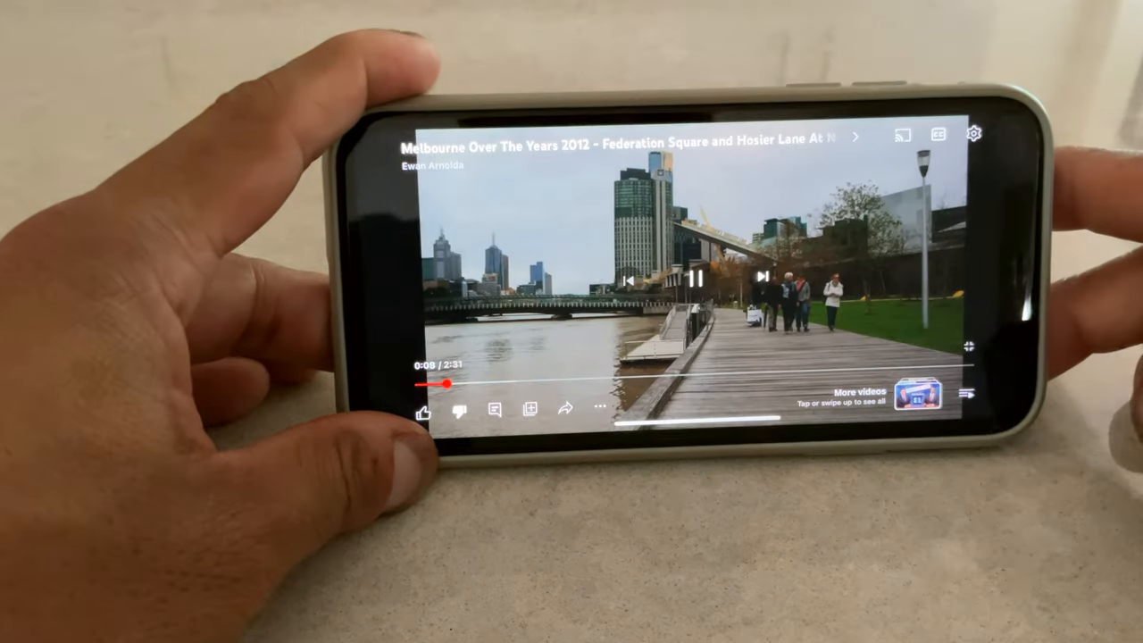